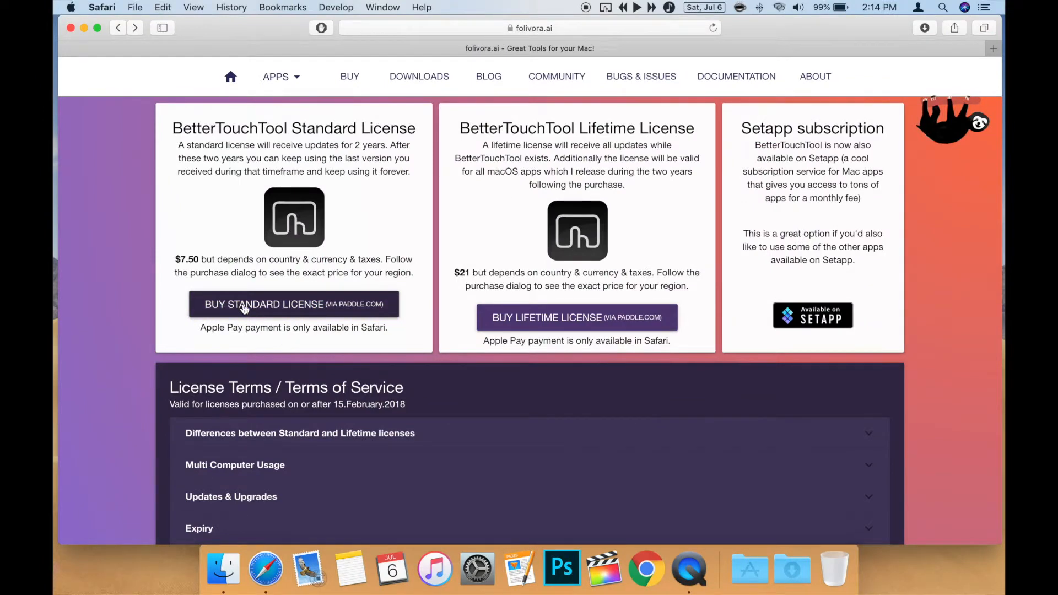
{"action": "mouse_move", "coordinate": [576, 317]}
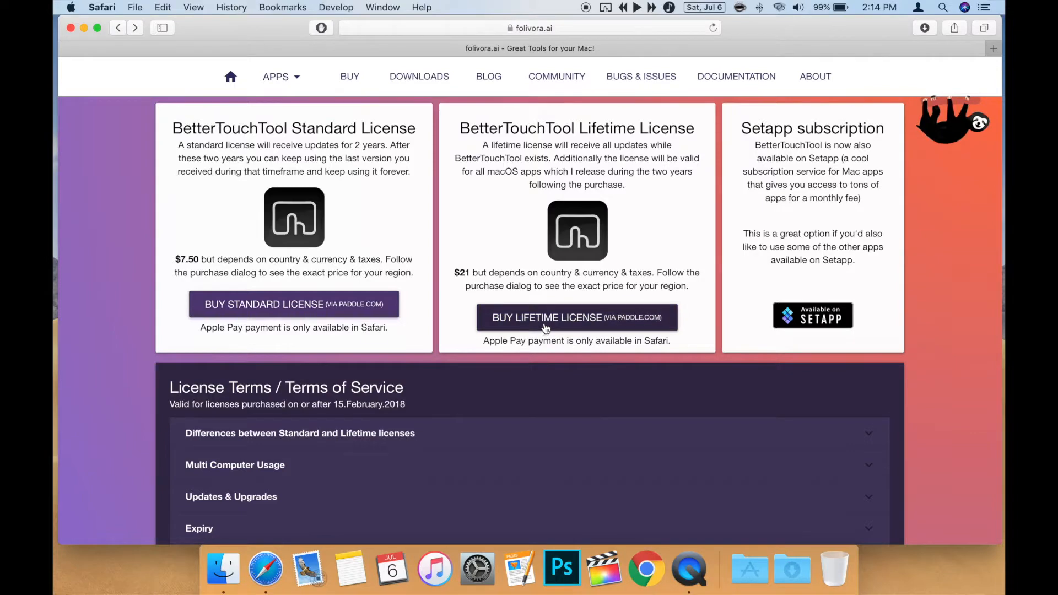
{"action": "mouse_move", "coordinate": [419, 80]}
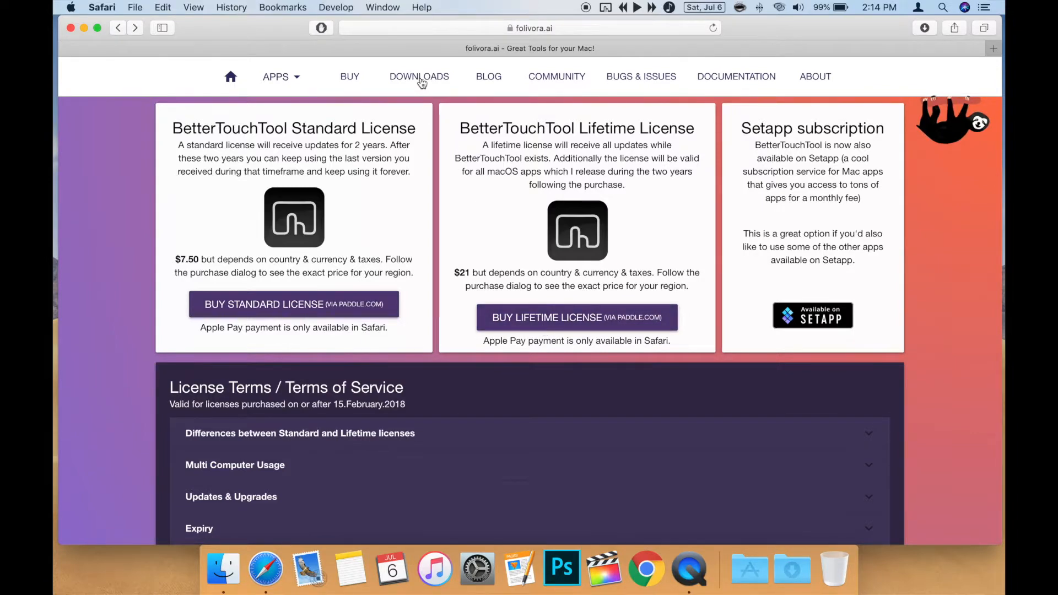
Step: Download the latest BetterTouchTool trial from the folivora.ai downloads page
{"action": "left_click", "coordinate": [418, 76]}
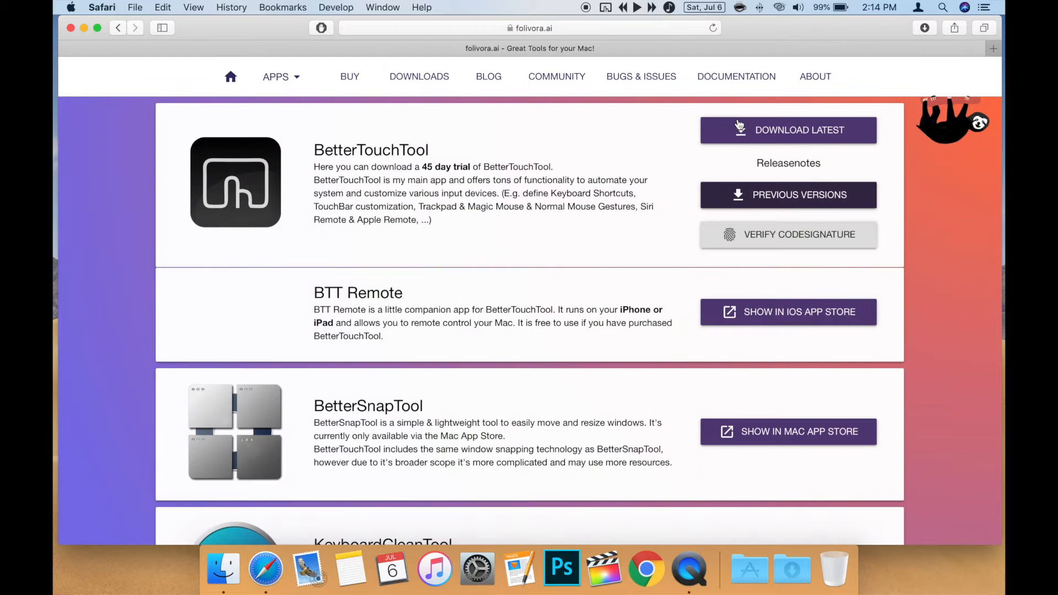
{"action": "left_click", "coordinate": [788, 130]}
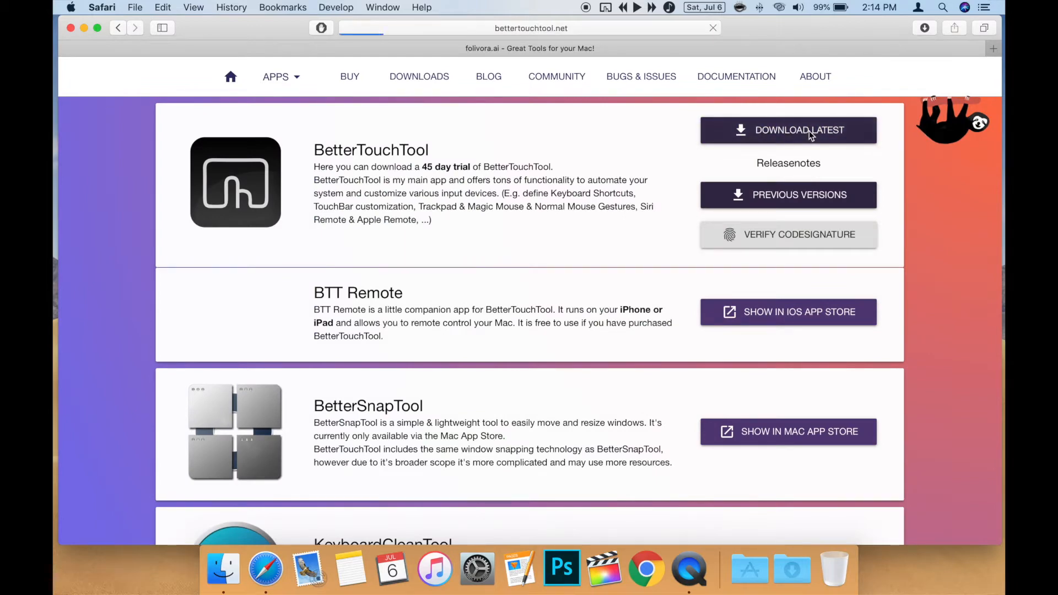
{"action": "left_click", "coordinate": [788, 130]}
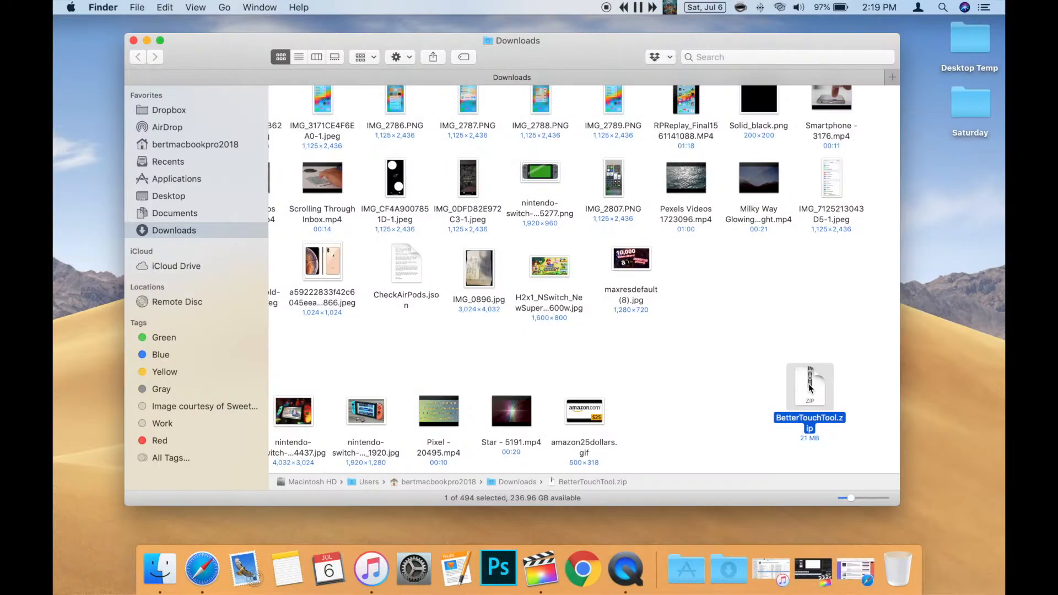
Step: Extract BetterTouchTool.zip from Downloads and show the Applications folder
{"action": "double_click", "coordinate": [810, 388]}
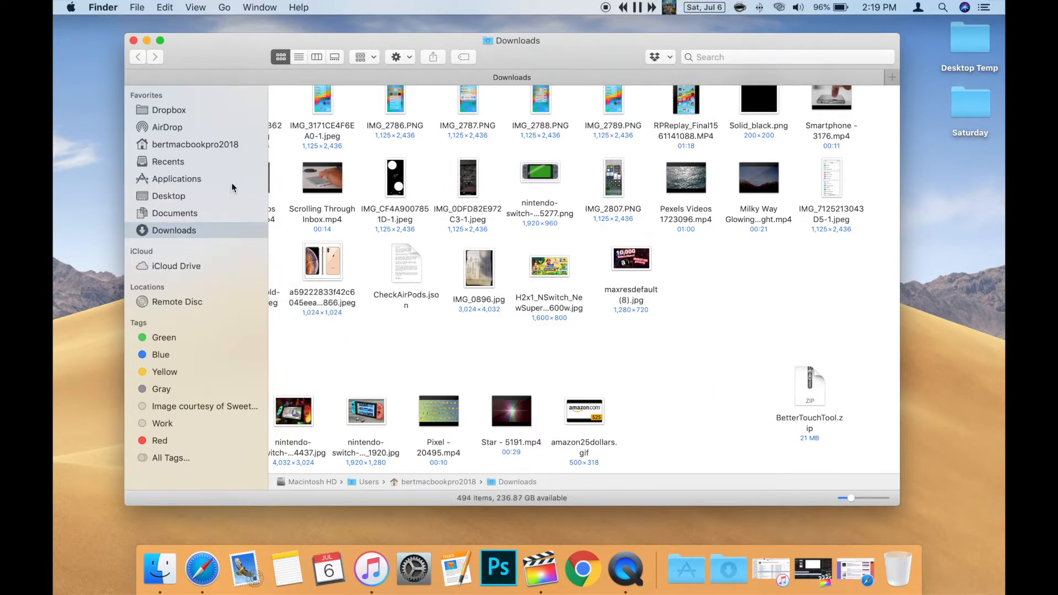
{"action": "left_click", "coordinate": [178, 179]}
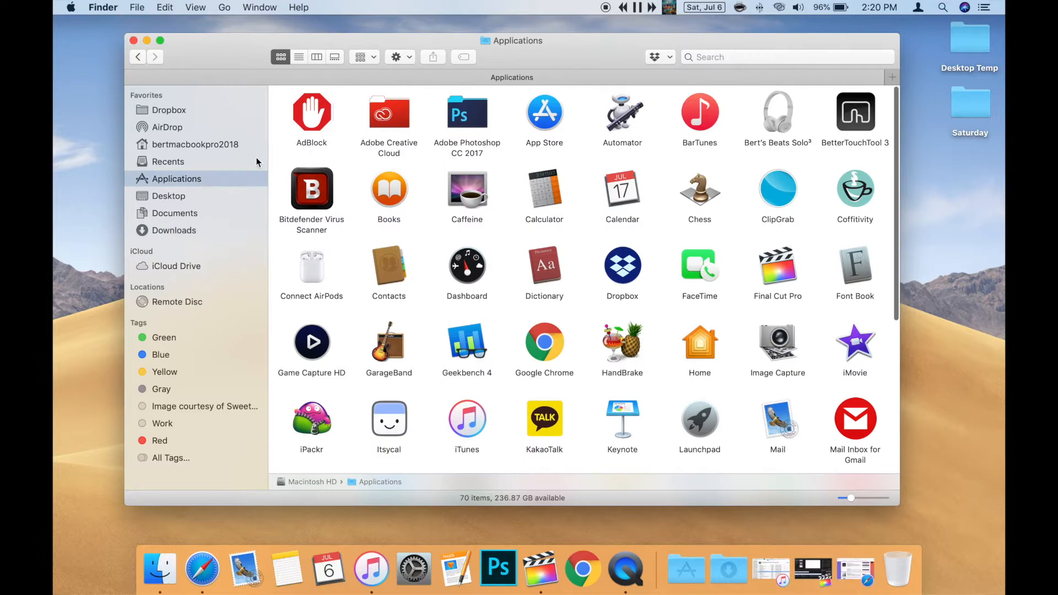
{"action": "left_click", "coordinate": [855, 112]}
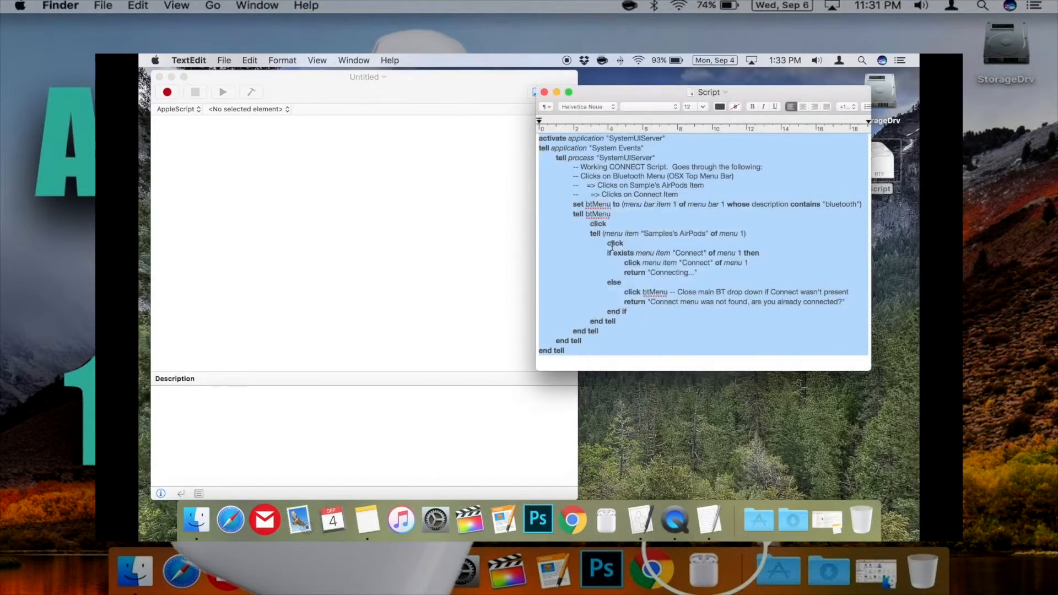
Step: Launch BetterTouchTool 3 from the Applications folder
{"action": "left_click", "coordinate": [364, 236]}
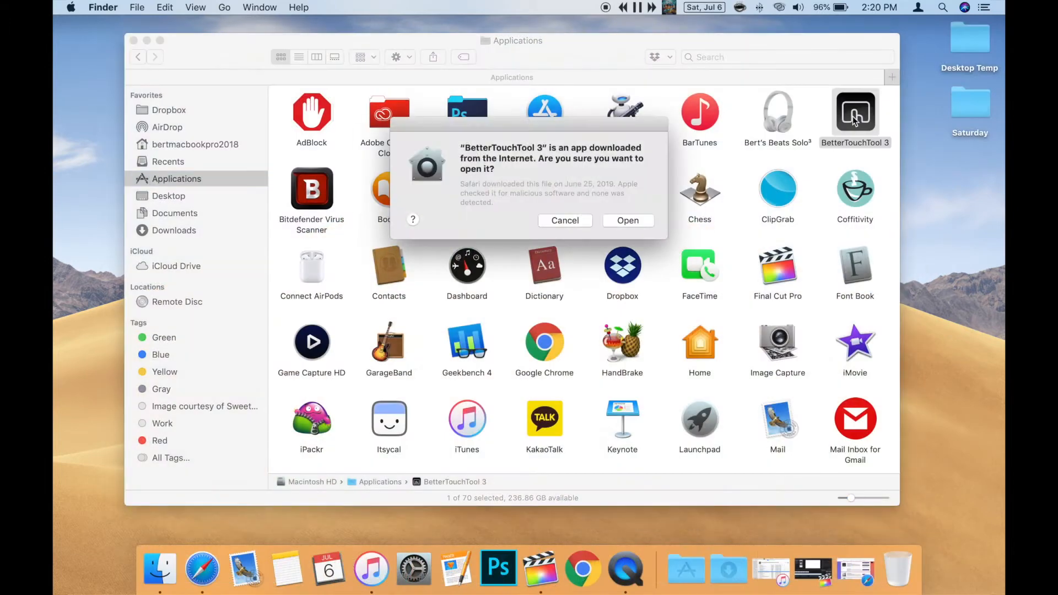
{"action": "mouse_move", "coordinate": [631, 226]}
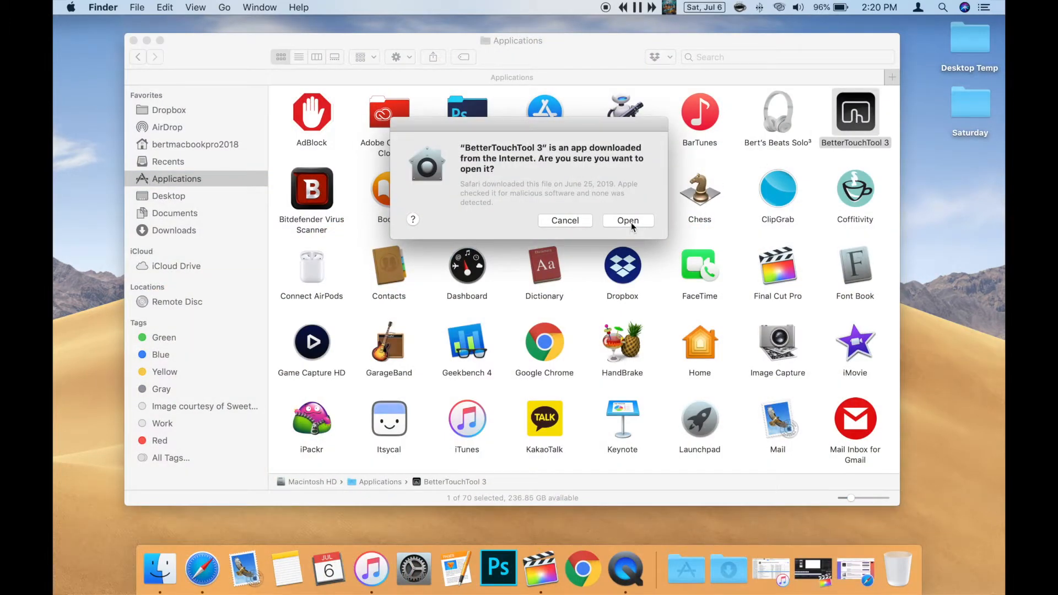
Step: Confirm opening BetterTouchTool, minimize Finder, and open its menu-bar status menu
{"action": "left_click", "coordinate": [627, 220]}
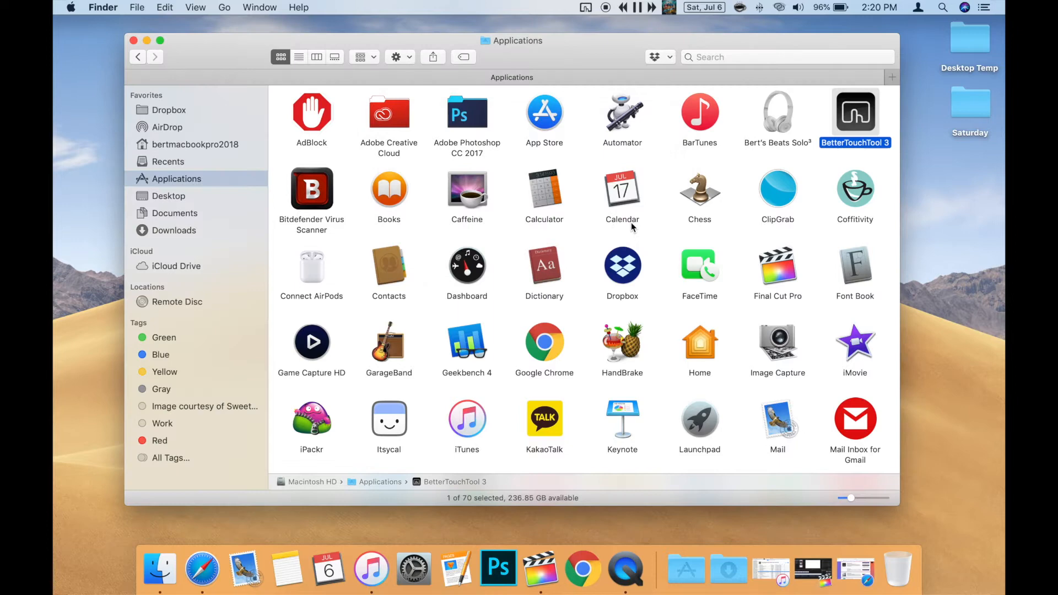
{"action": "left_click", "coordinate": [147, 41]}
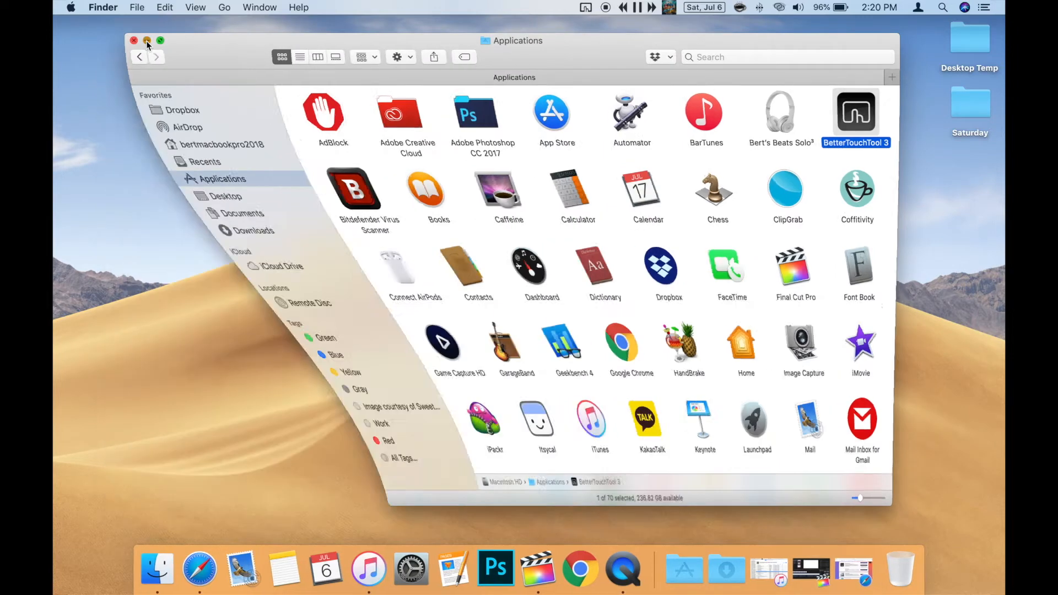
{"action": "left_click", "coordinate": [584, 7]}
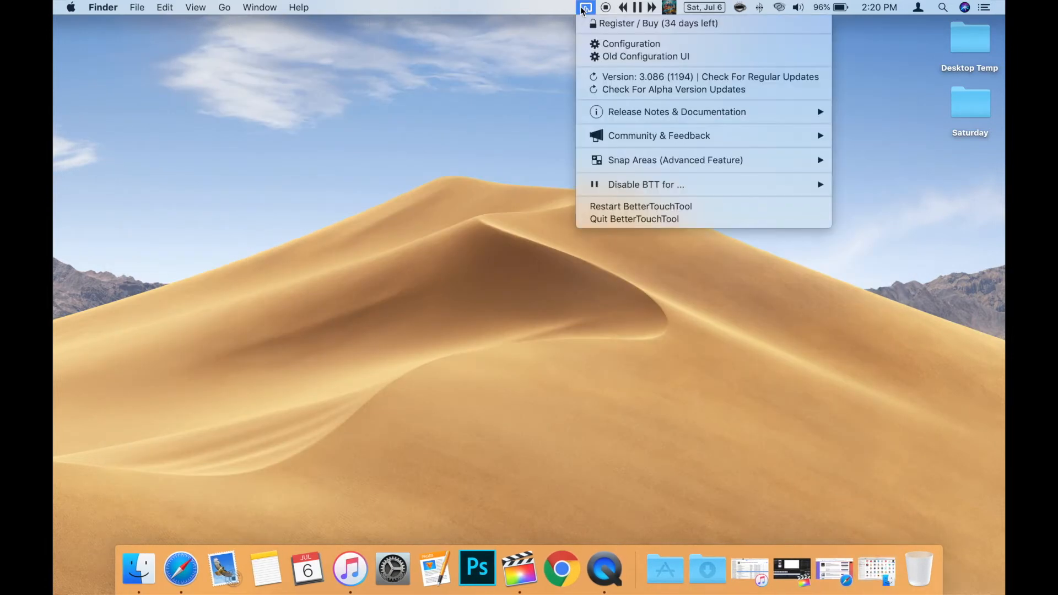
{"action": "mouse_move", "coordinate": [631, 43]}
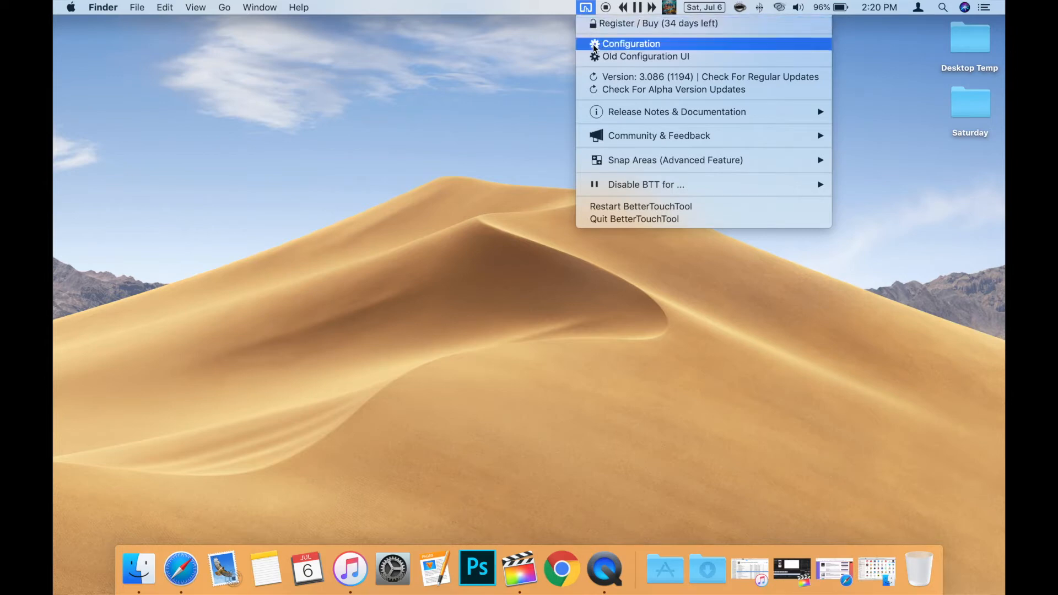
Step: Open the BetterTouchTool configuration window and nudge it upward
{"action": "left_click", "coordinate": [629, 43]}
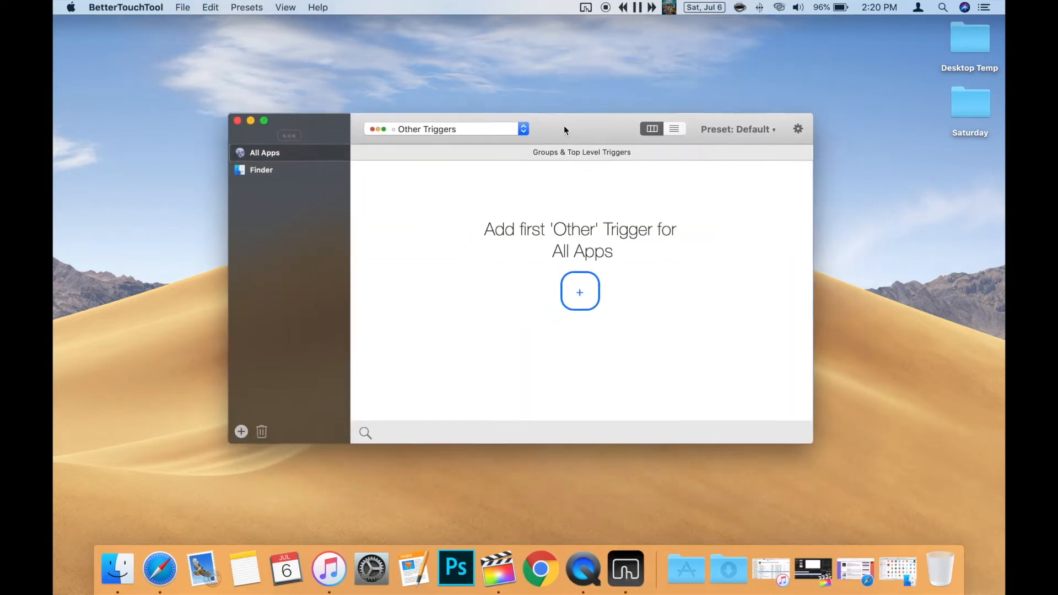
{"action": "left_click_drag", "start_coordinate": [565, 129], "coordinate": [566, 122]}
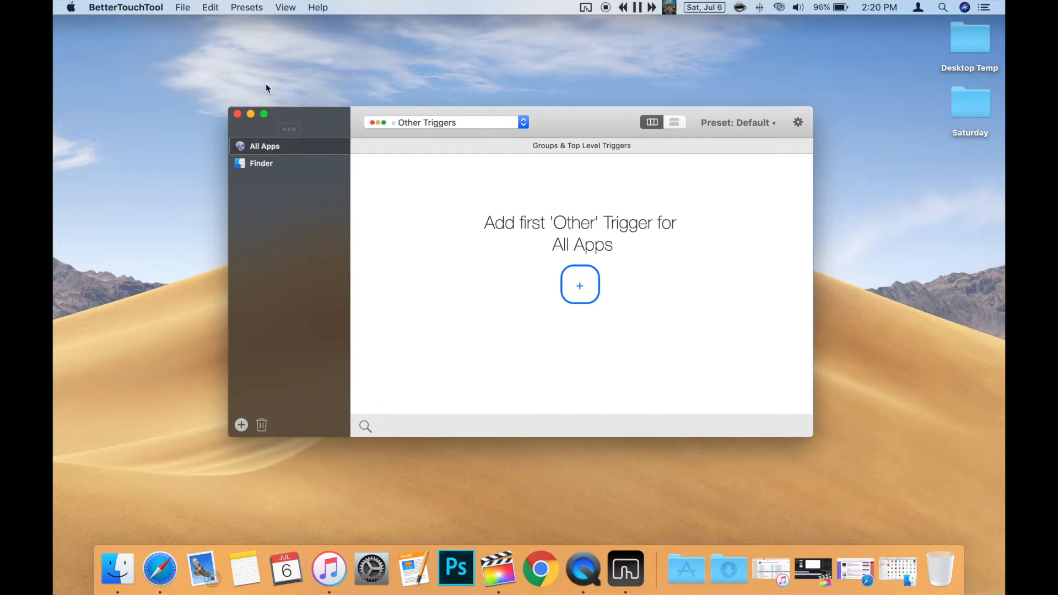
{"action": "left_click", "coordinate": [126, 8]}
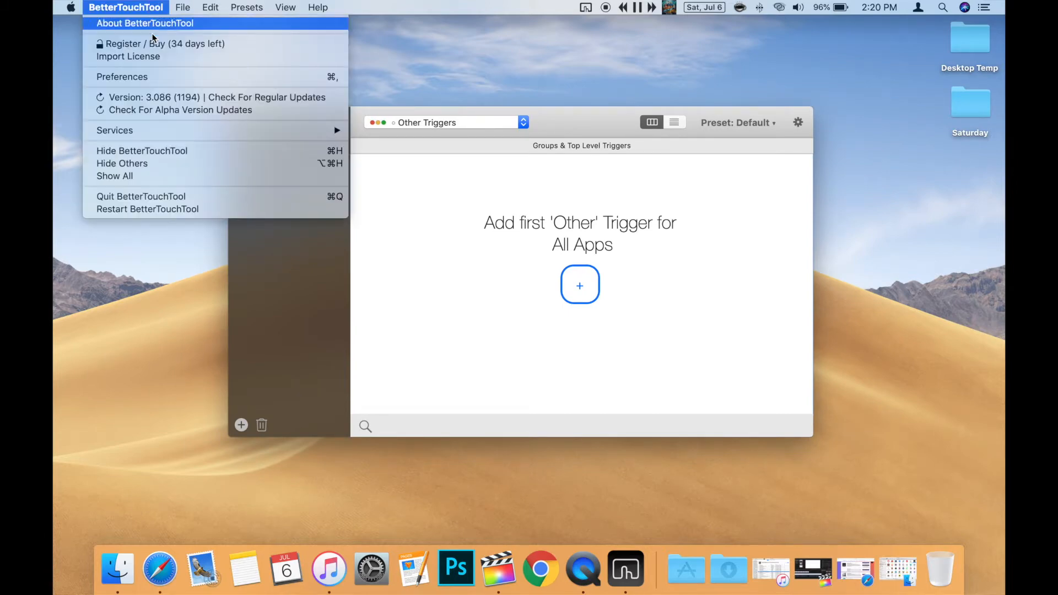
{"action": "mouse_move", "coordinate": [123, 76]}
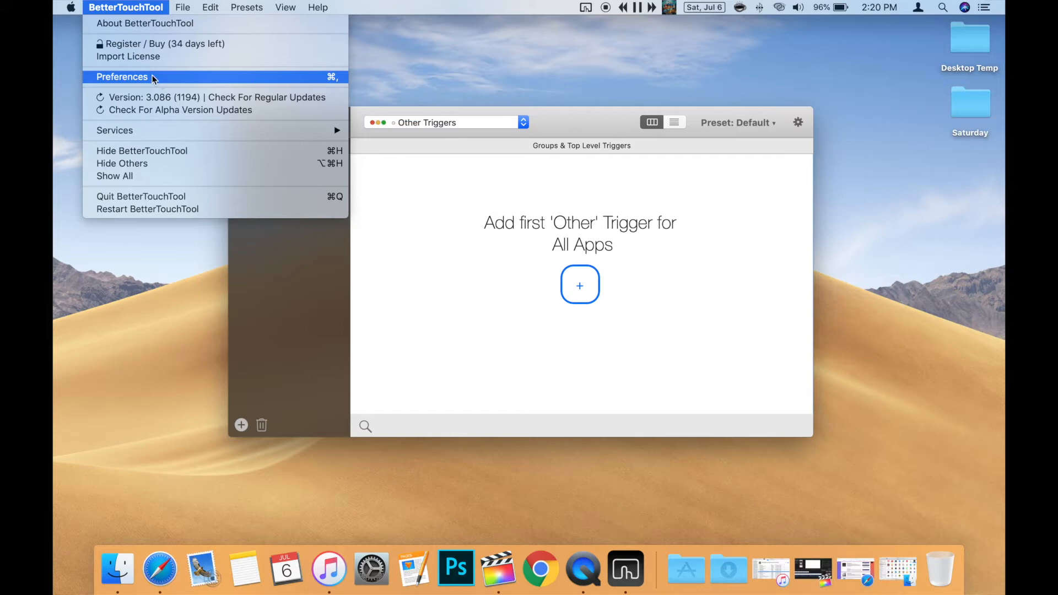
Step: Enable 'Launch BetterTouchTool on startup' in Preferences and close Settings
{"action": "left_click", "coordinate": [123, 77]}
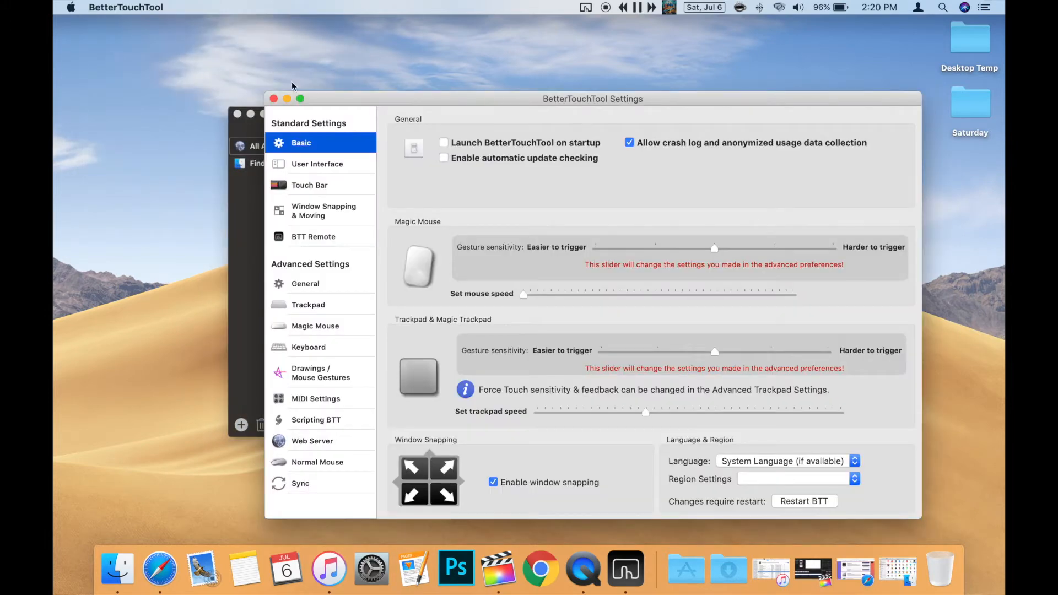
{"action": "left_click", "coordinate": [444, 142]}
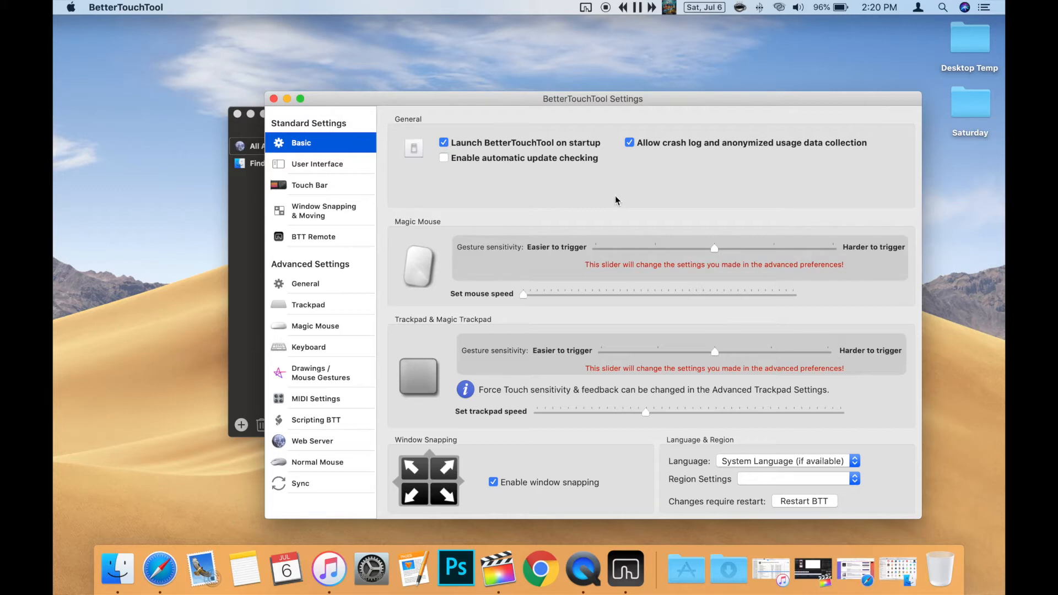
{"action": "mouse_move", "coordinate": [274, 100]}
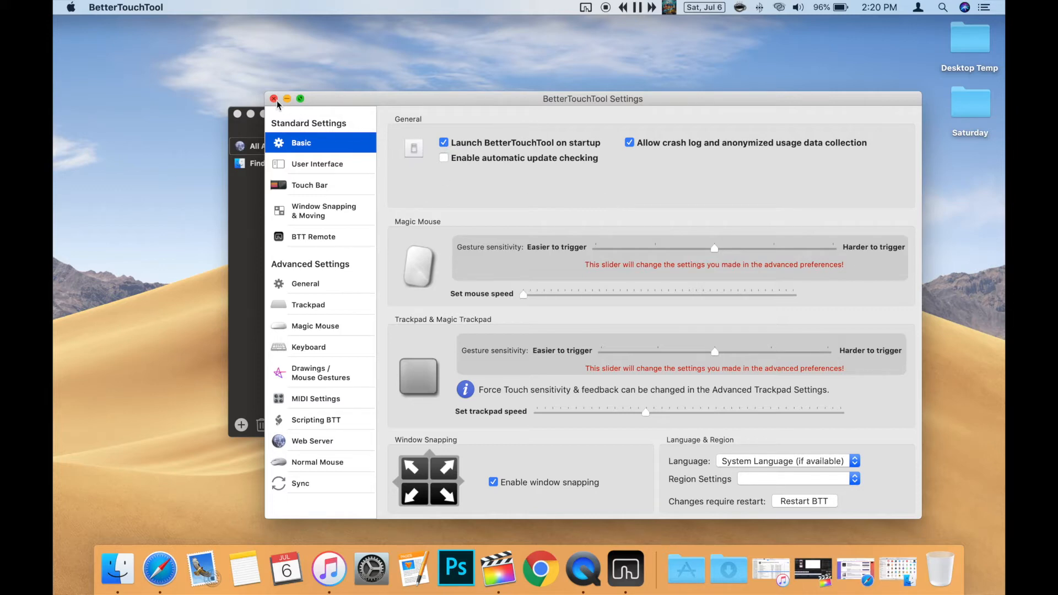
{"action": "left_click", "coordinate": [274, 99]}
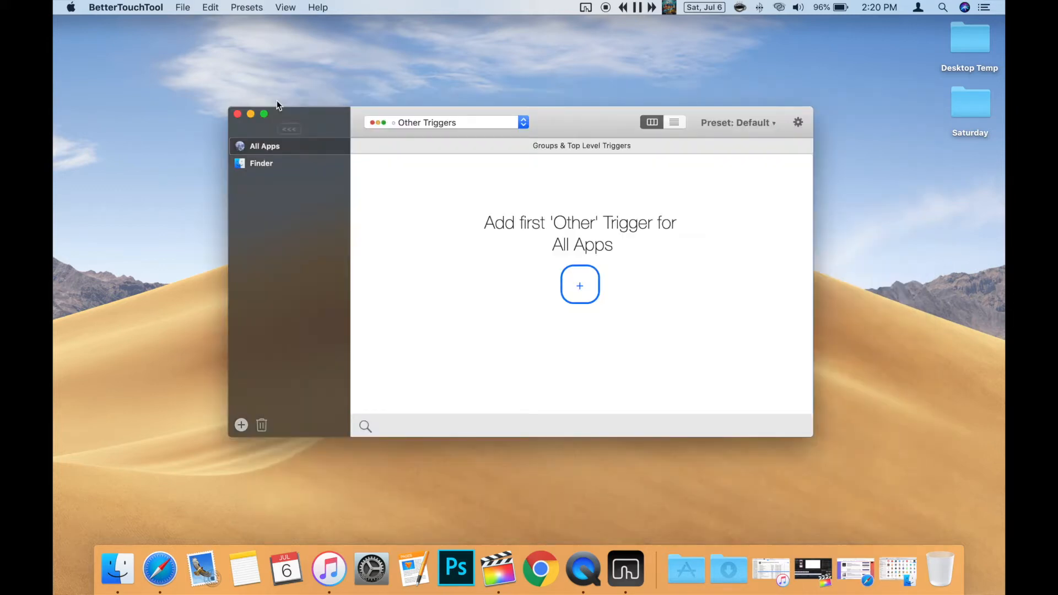
{"action": "mouse_move", "coordinate": [580, 283]}
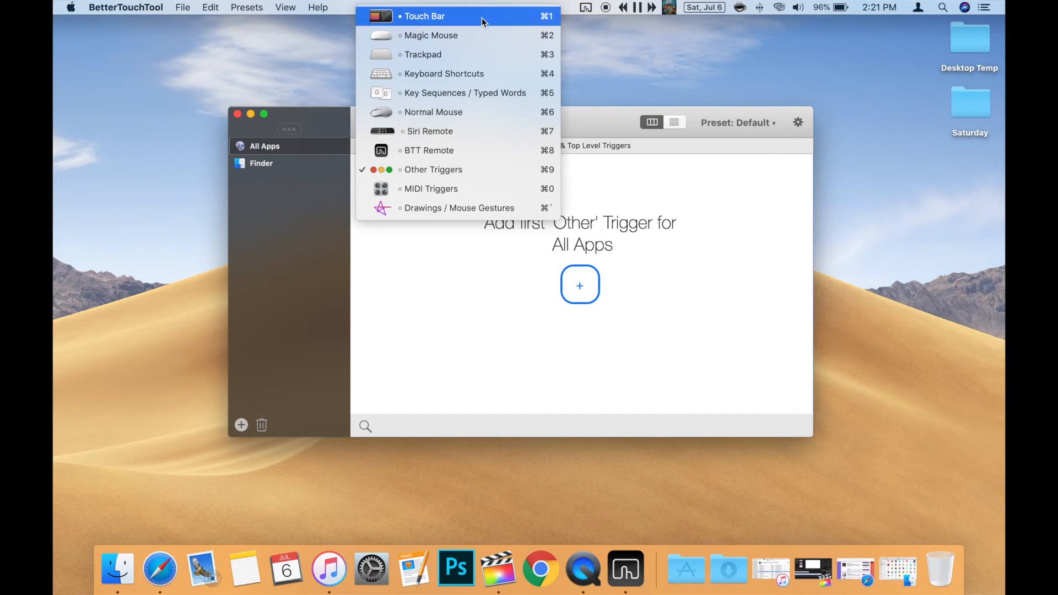
Step: Add a Launch Application action to the 'Connect AirPods!' Touch Bar button and pick its app
{"action": "left_click", "coordinate": [425, 16]}
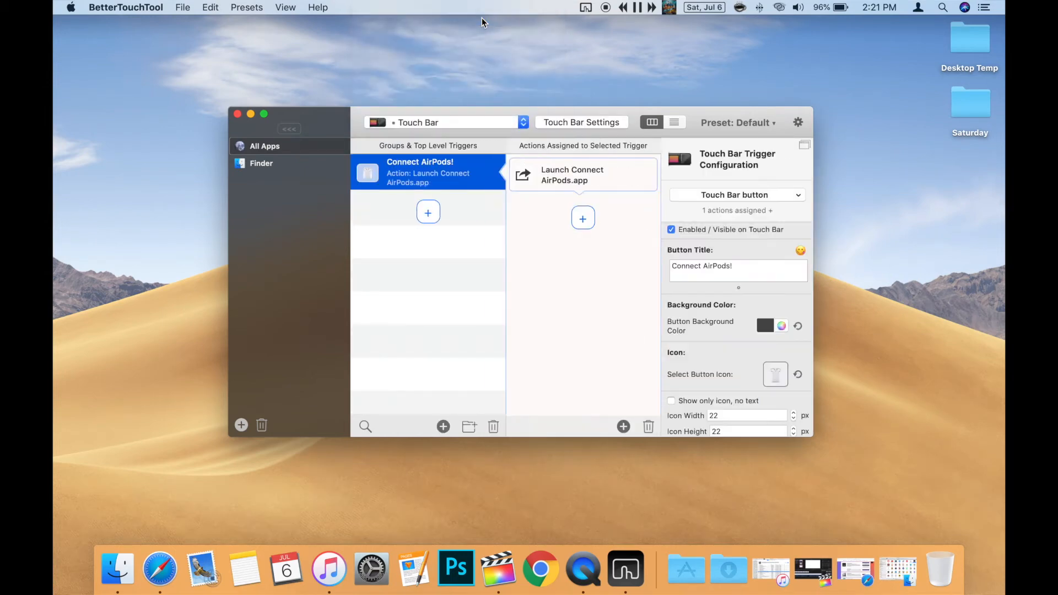
{"action": "mouse_move", "coordinate": [583, 212]}
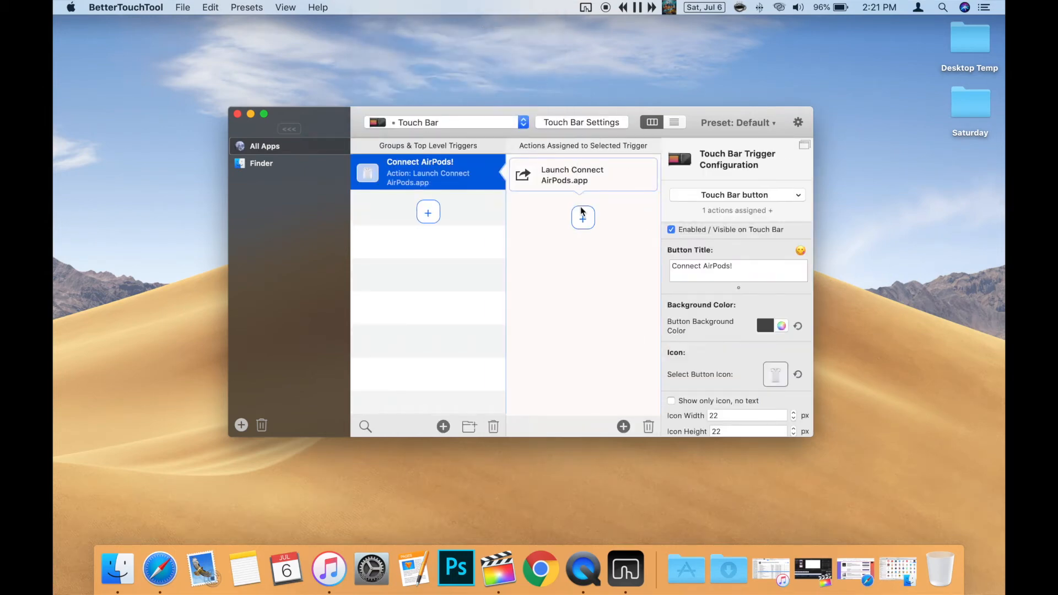
{"action": "left_click", "coordinate": [583, 212]}
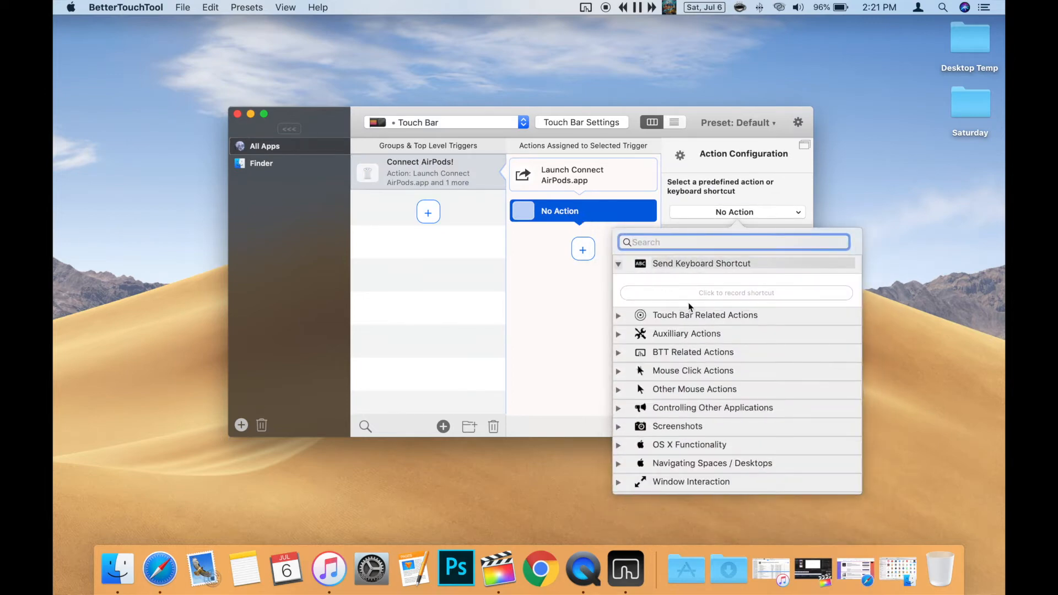
{"action": "mouse_move", "coordinate": [620, 415]}
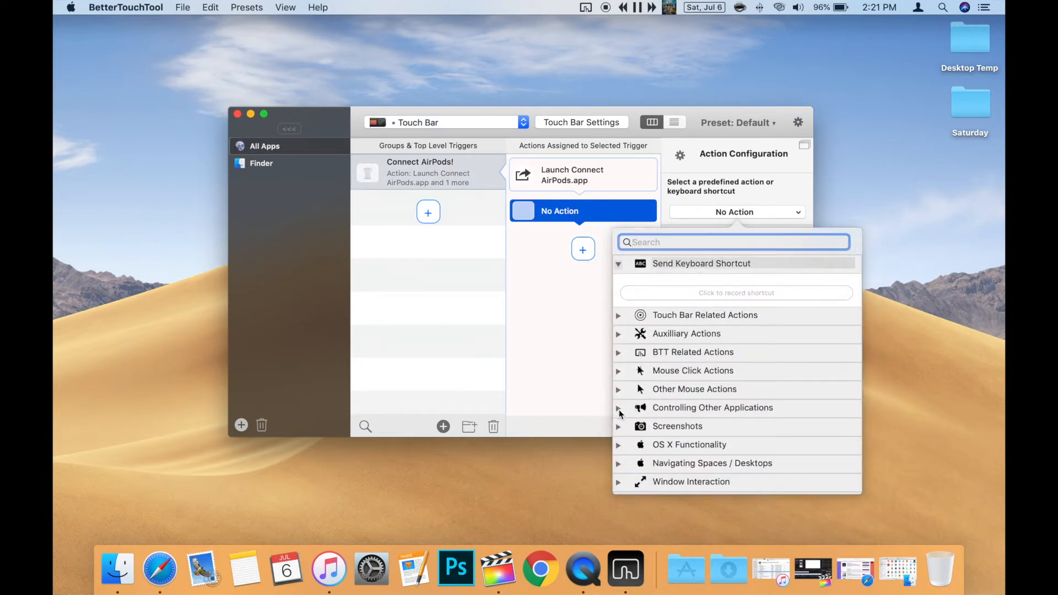
{"action": "left_click", "coordinate": [618, 408]}
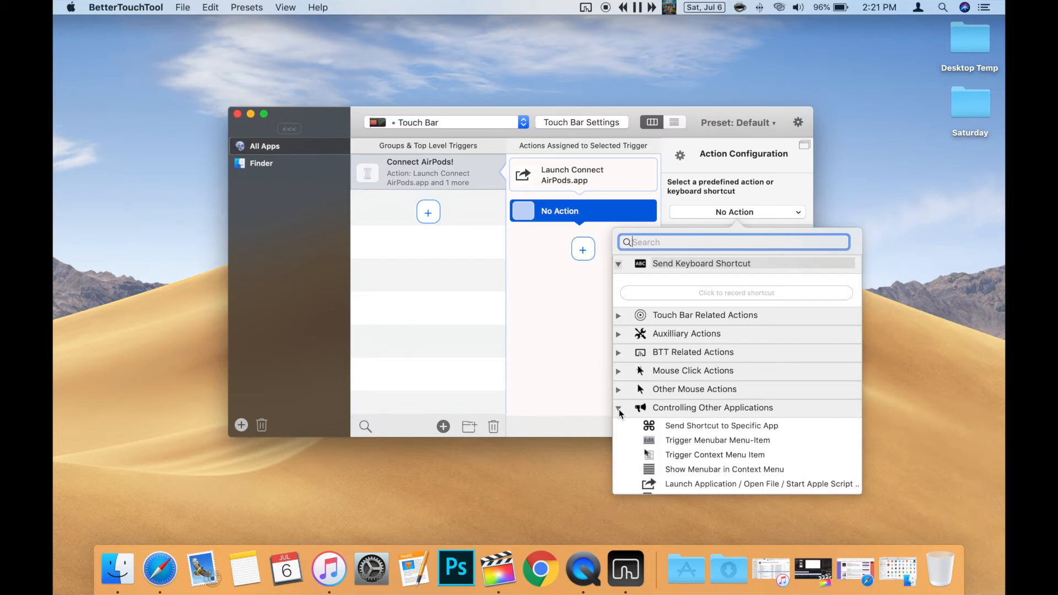
{"action": "left_click", "coordinate": [760, 484]}
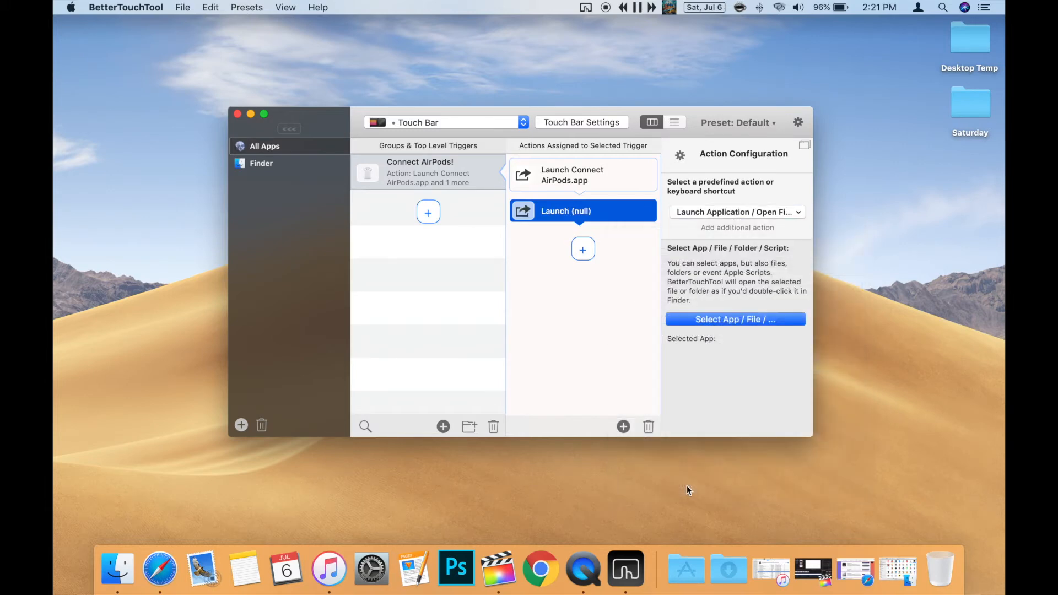
{"action": "mouse_move", "coordinate": [736, 319]}
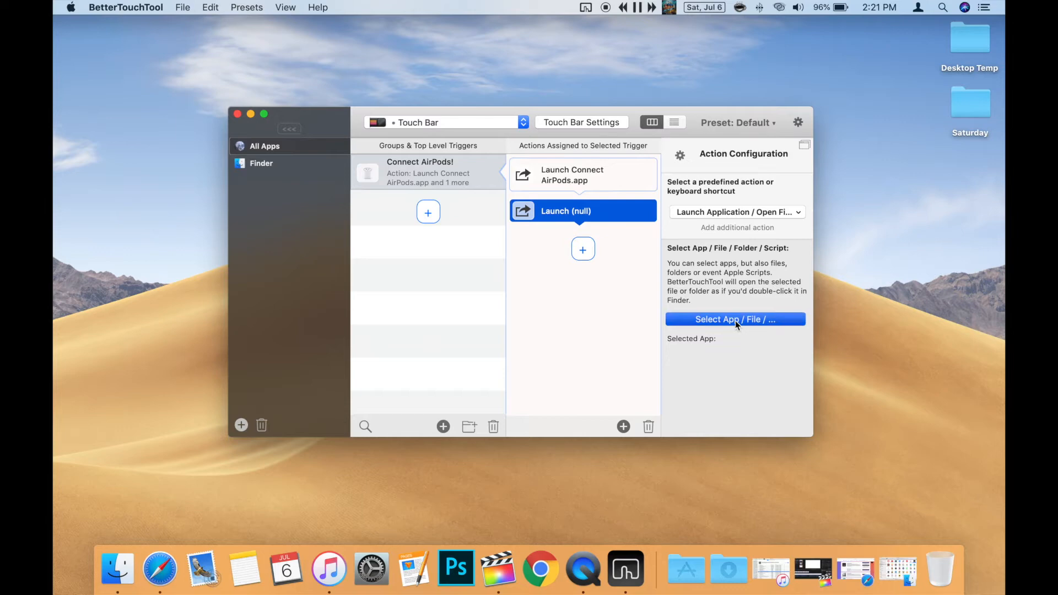
{"action": "left_click", "coordinate": [736, 319]}
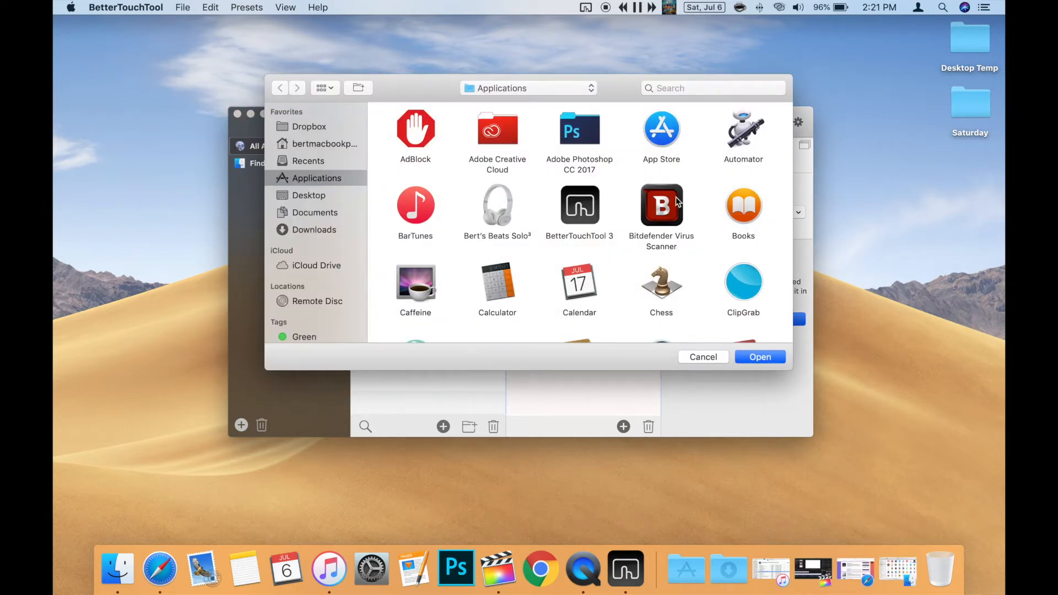